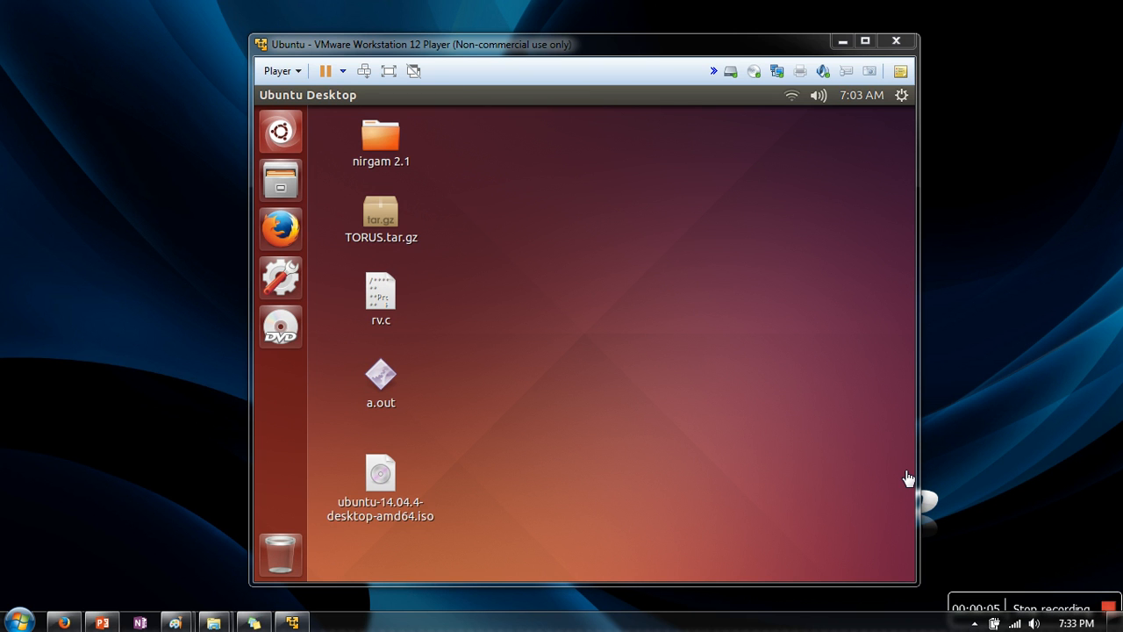
mouse_move(400, 207)
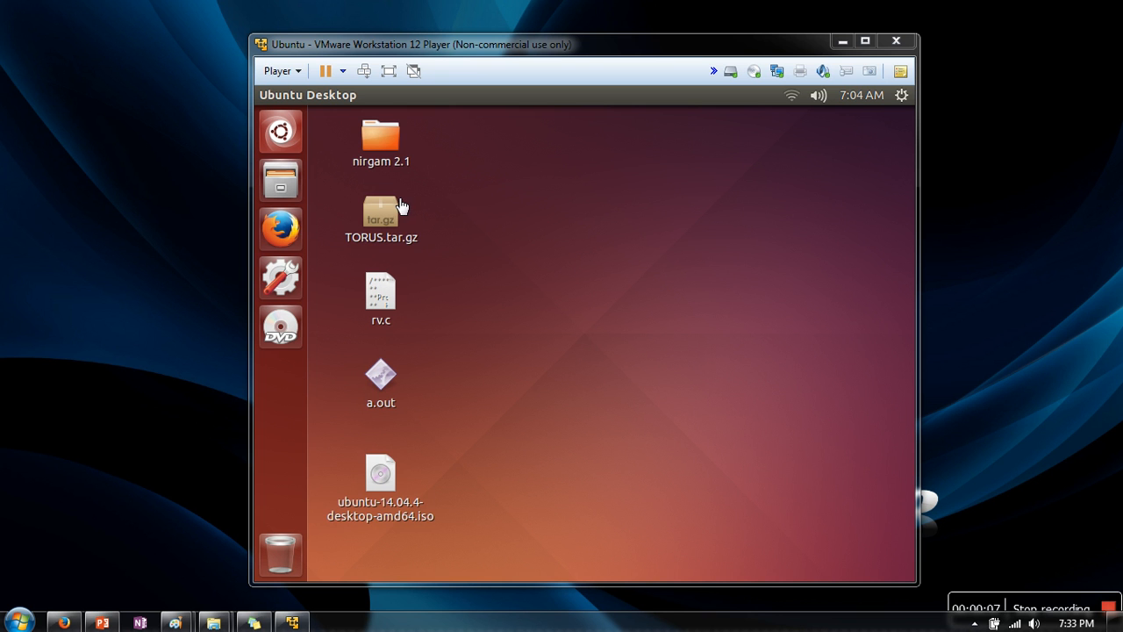
mouse_move(295, 116)
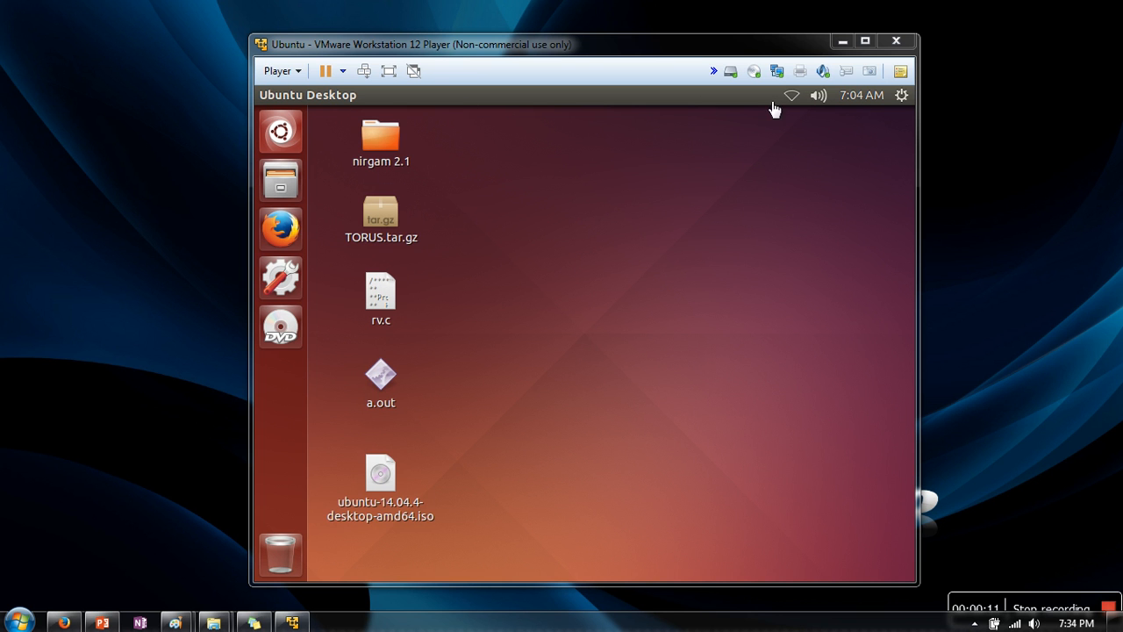
Reach the Network Adapter page of Virtual Machine Settings after checking the guest's network status
left_click(789, 95)
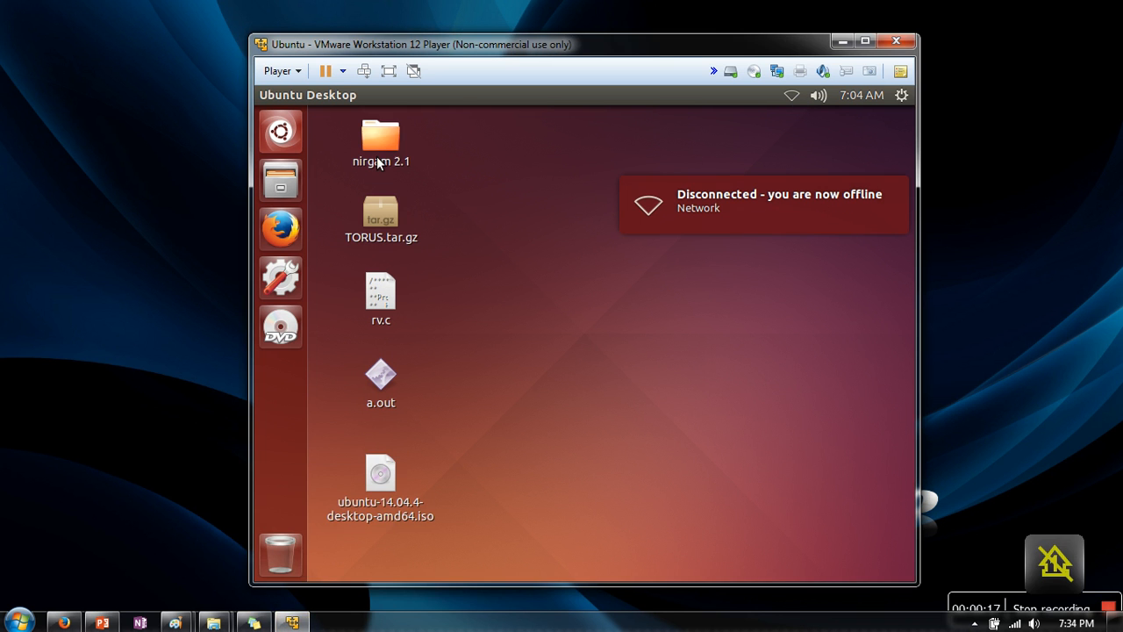
left_click(279, 70)
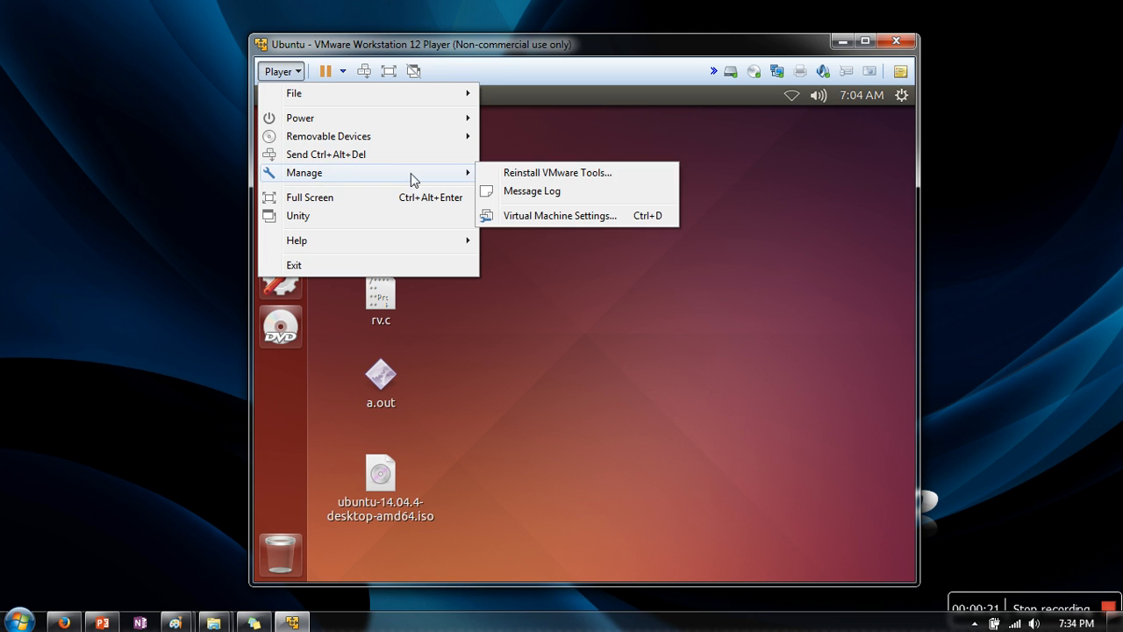
left_click(560, 214)
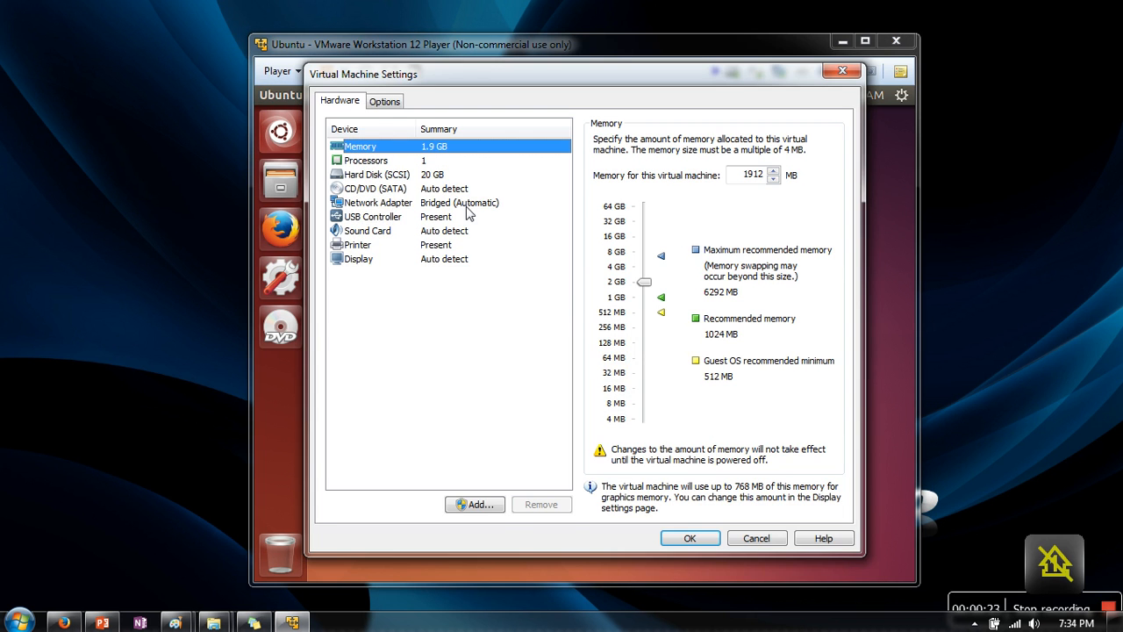
left_click(379, 201)
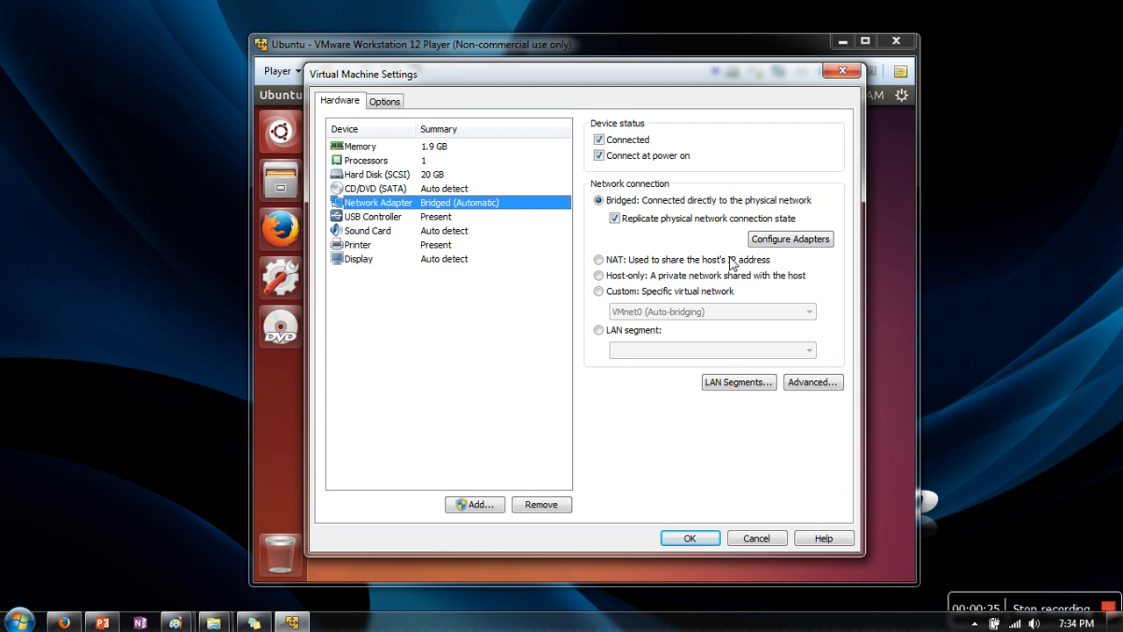
mouse_move(789, 239)
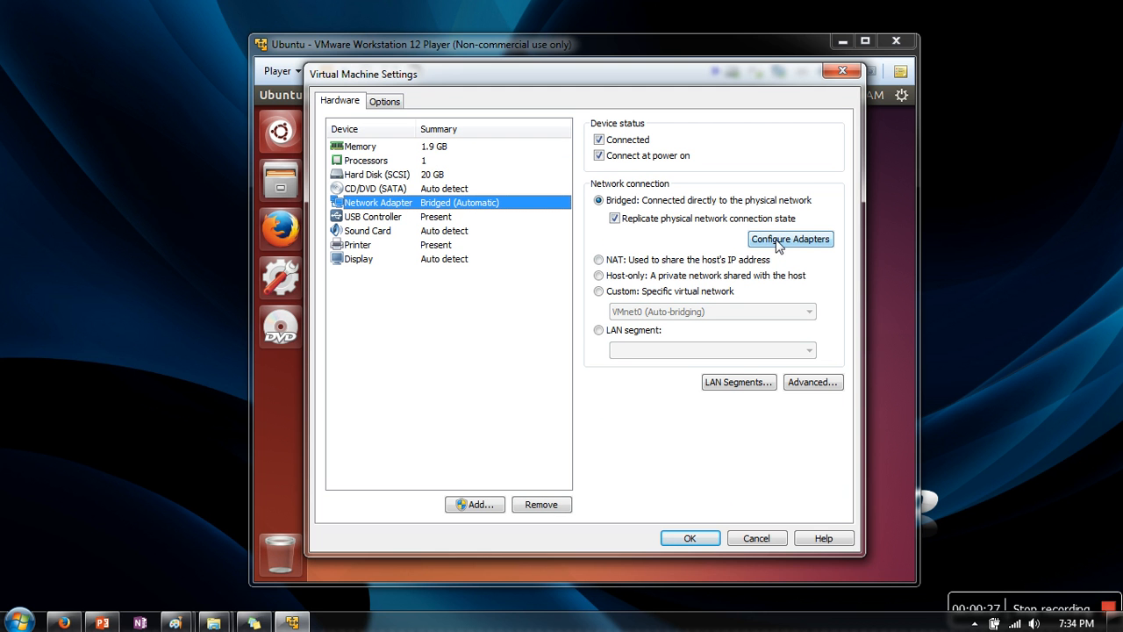
Bring up the Automatic Bridging Settings listing the four host adapters
left_click(789, 238)
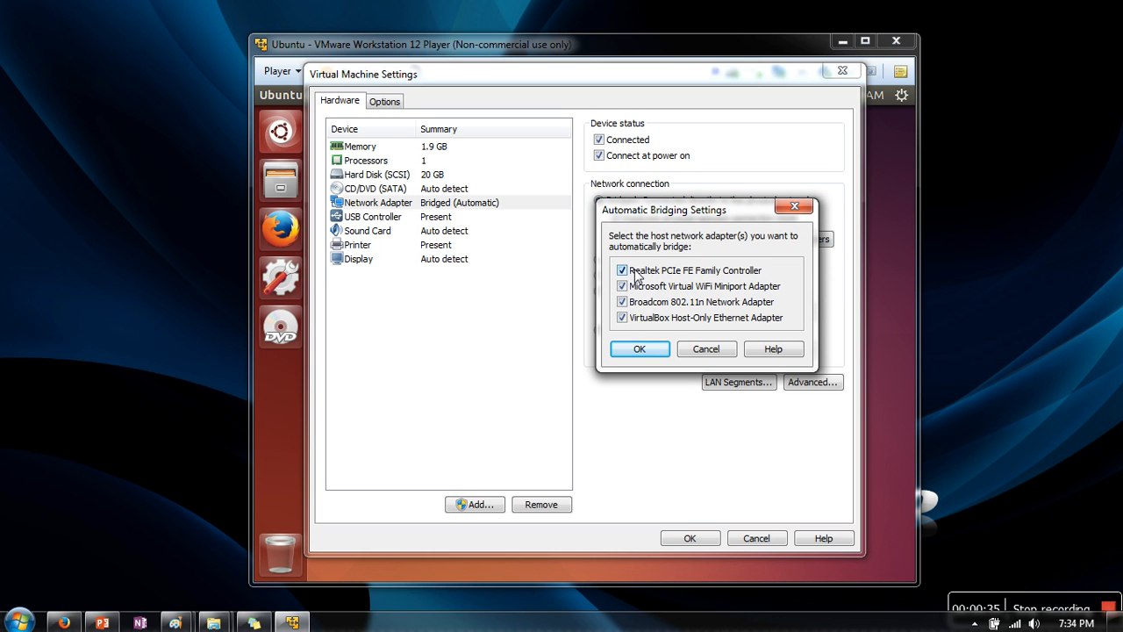
mouse_move(721, 309)
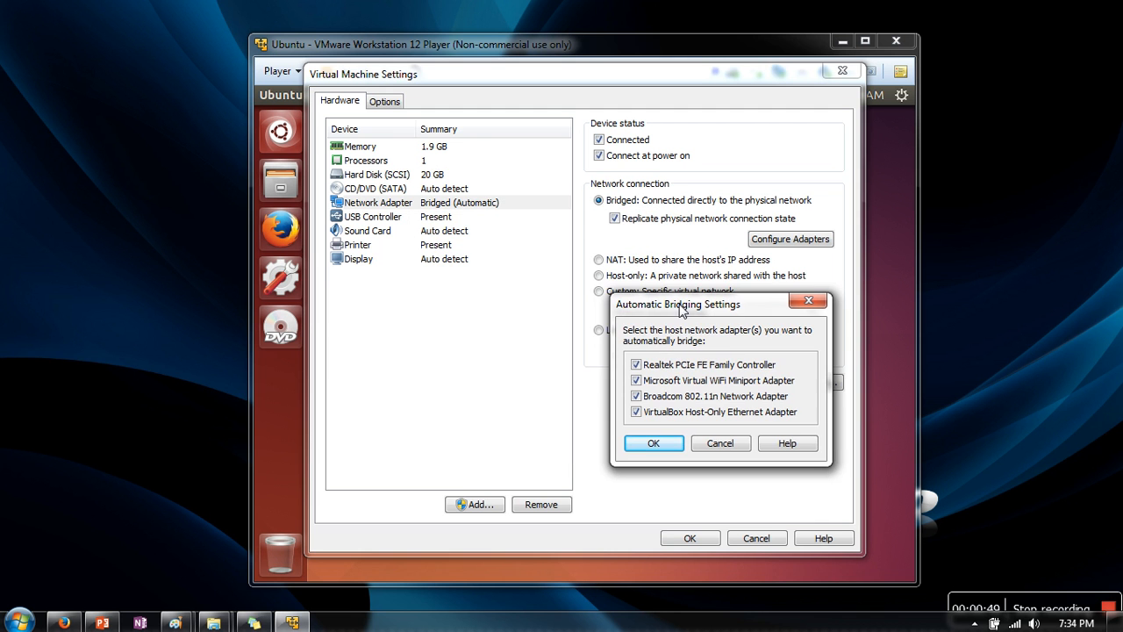
mouse_move(1014, 624)
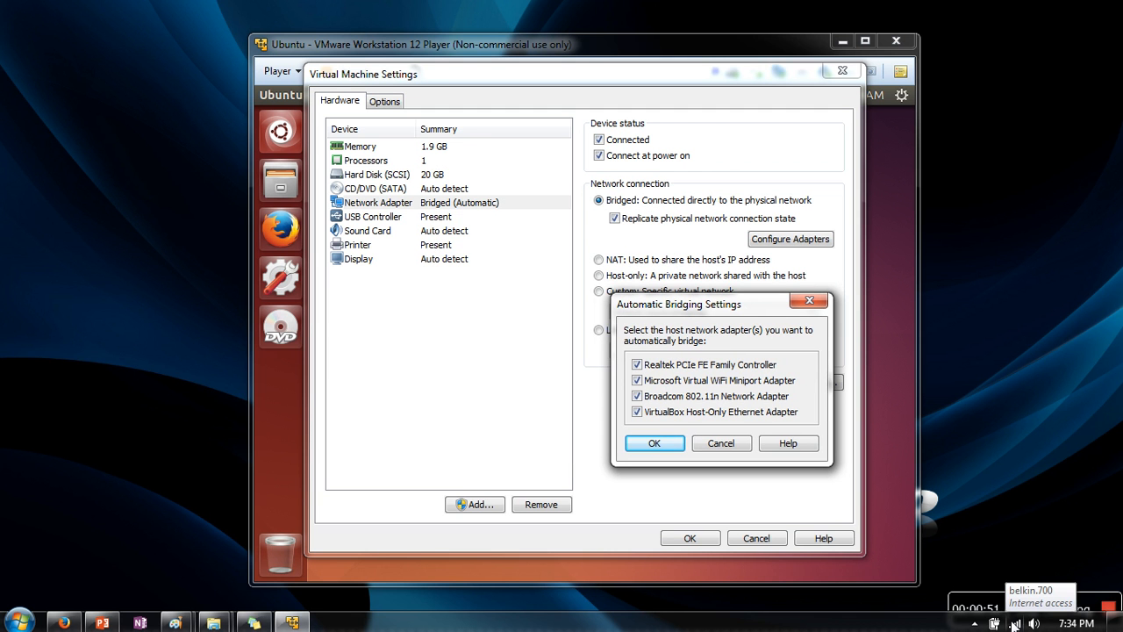
mouse_move(670, 305)
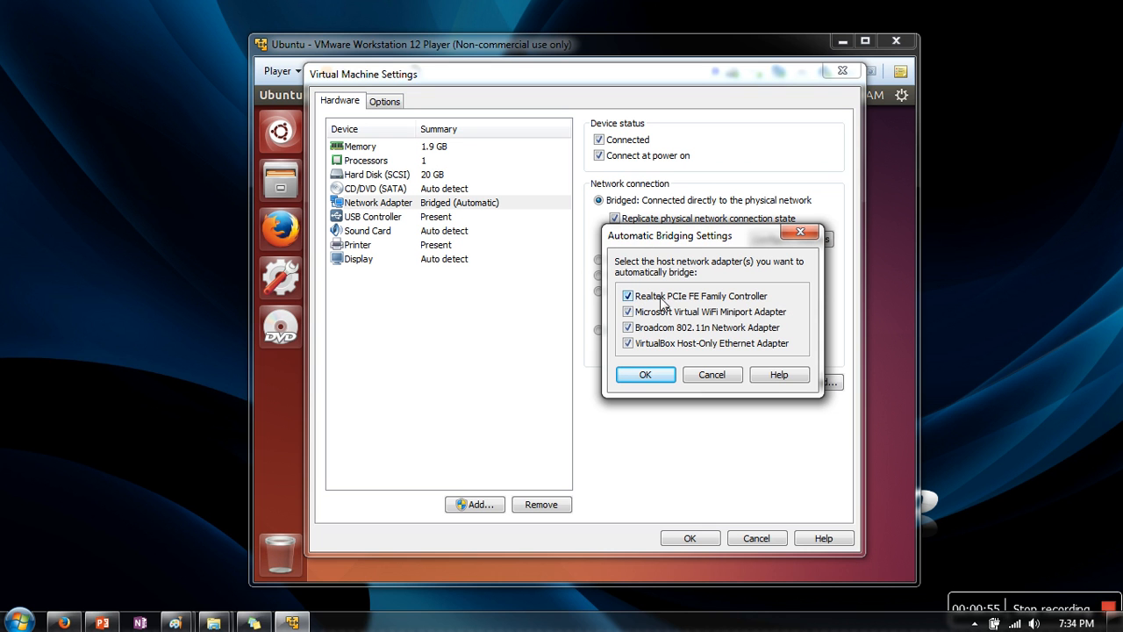
mouse_move(740, 300)
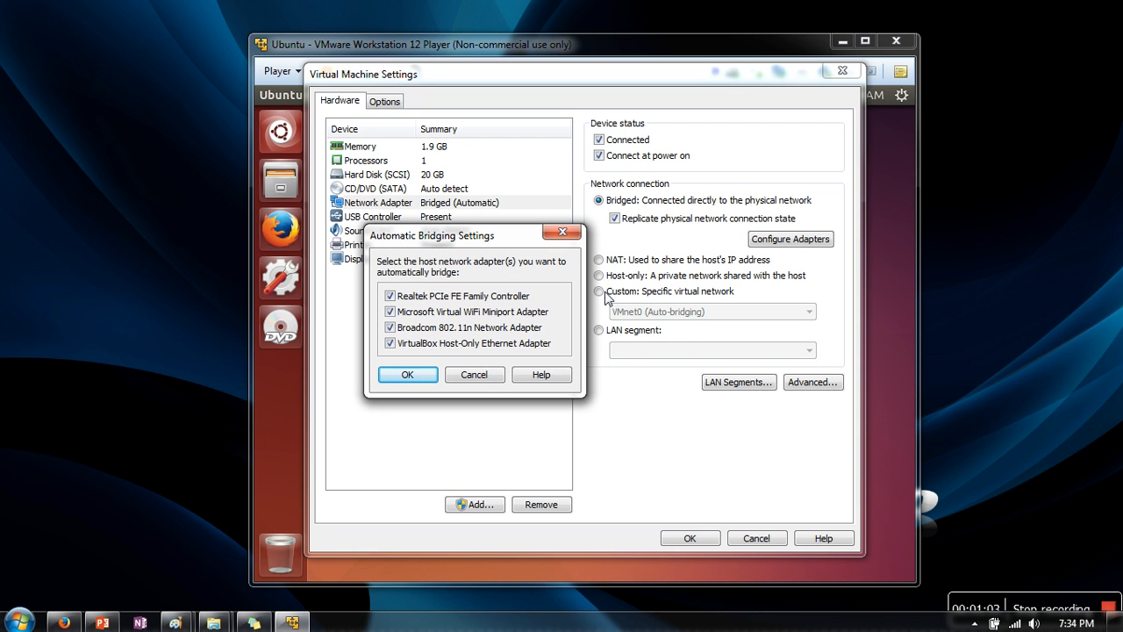
mouse_move(881, 516)
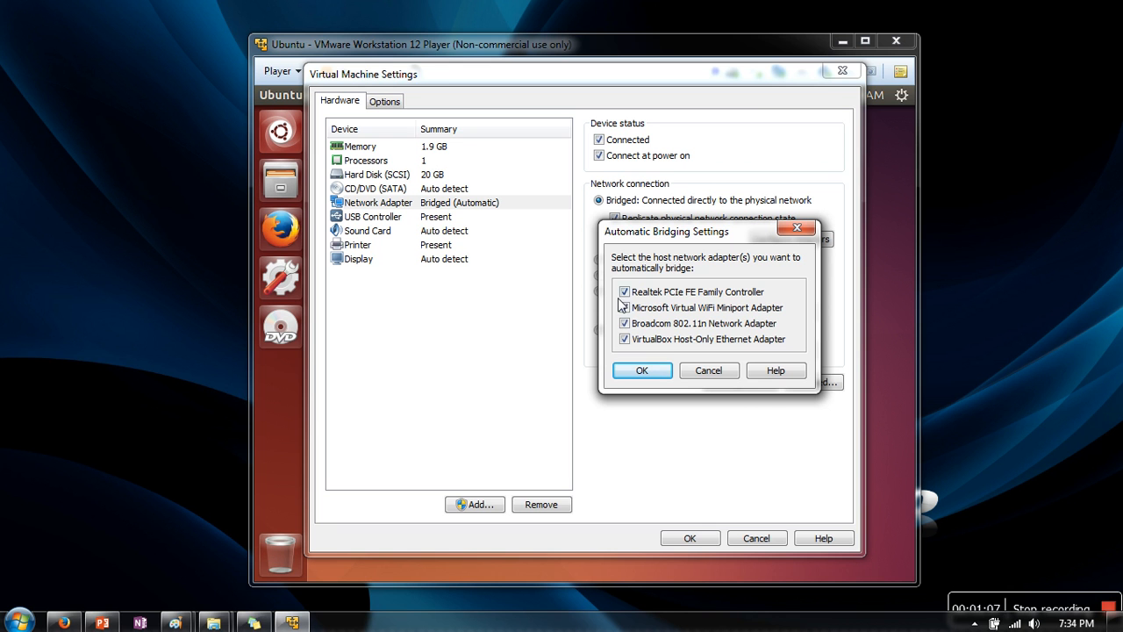
Uncheck the Realtek and VirtualBox adapters, leaving only Broadcom 802.11n bridged, and confirm
left_click(624, 291)
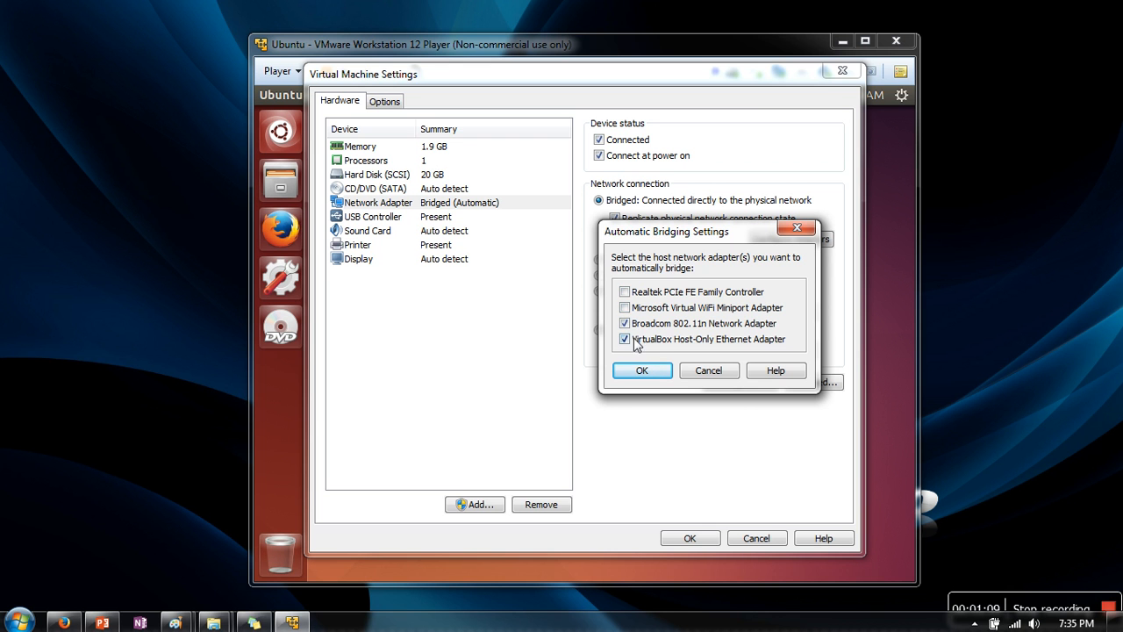
left_click(624, 340)
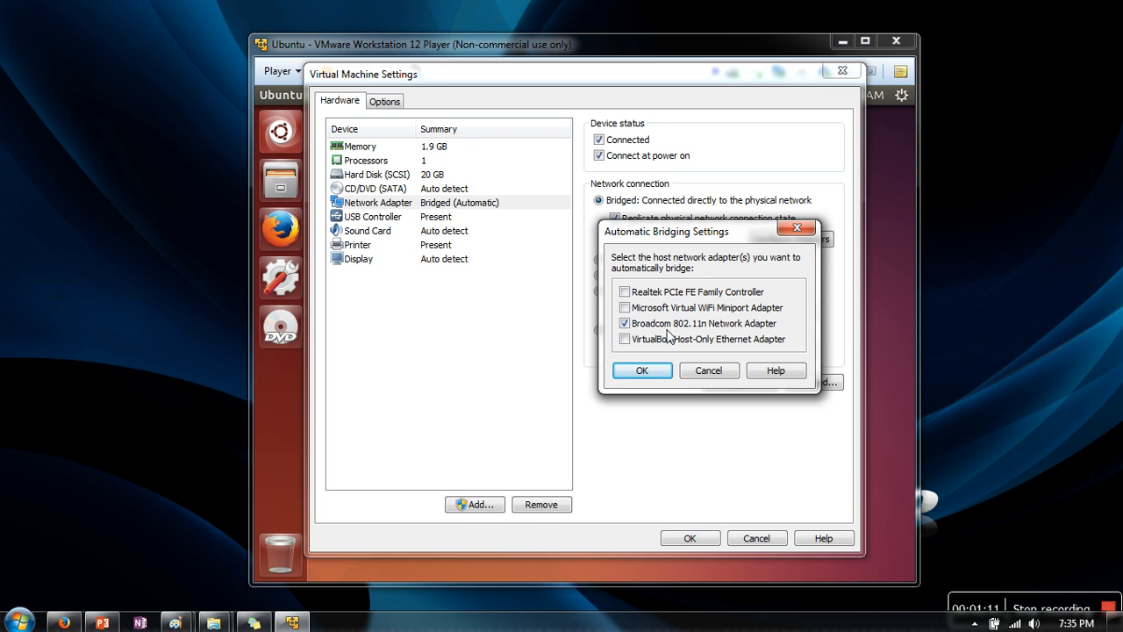
mouse_move(650, 341)
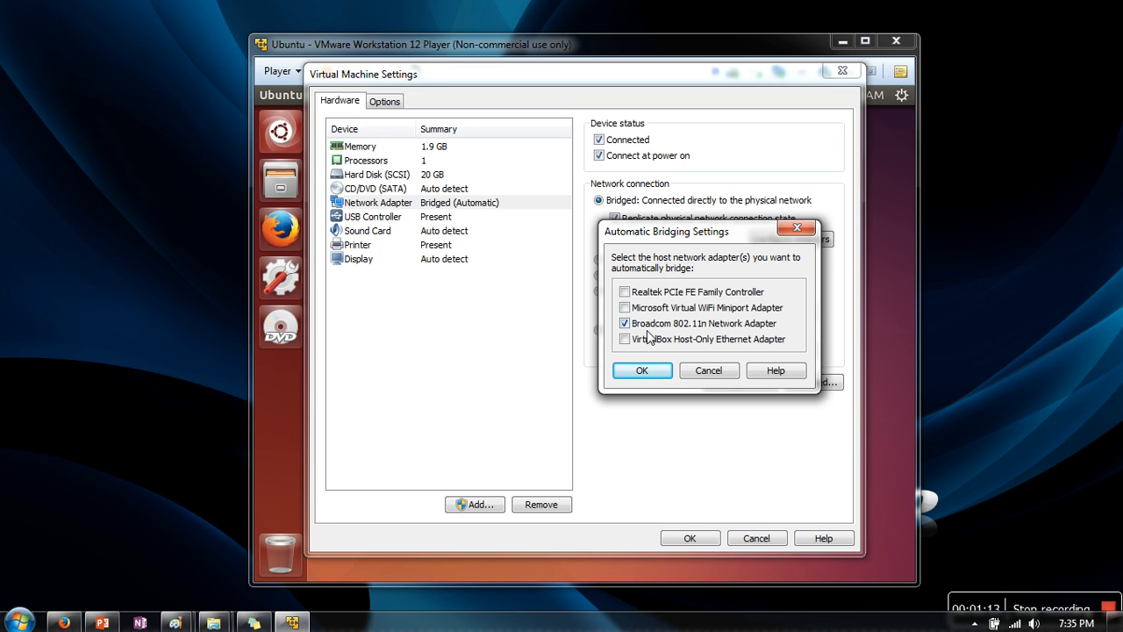
mouse_move(635, 338)
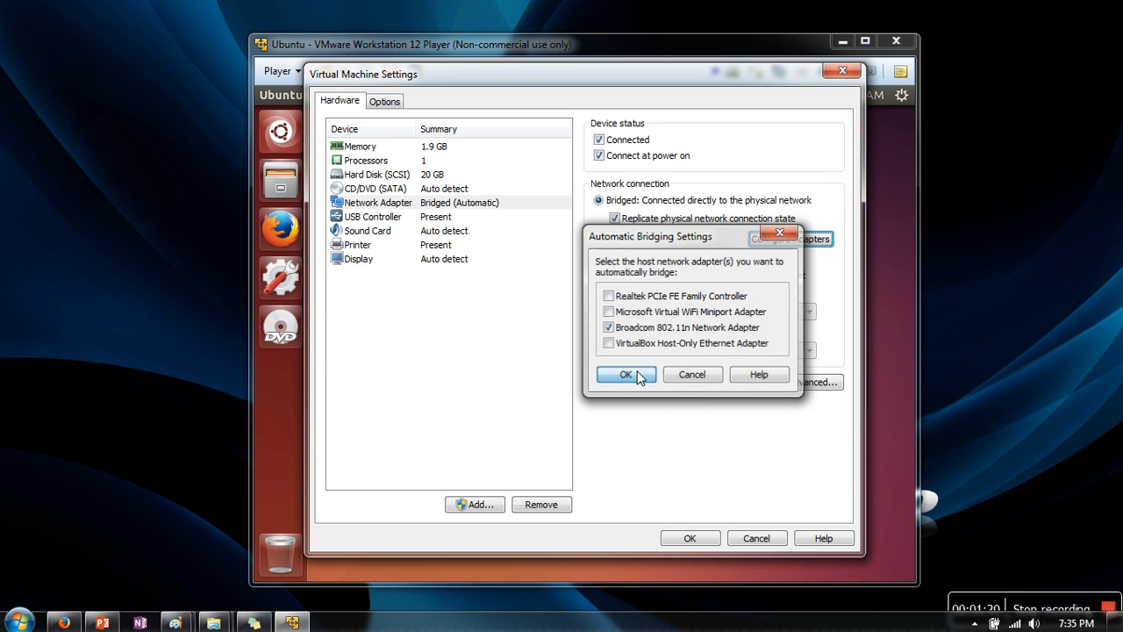
left_click(624, 375)
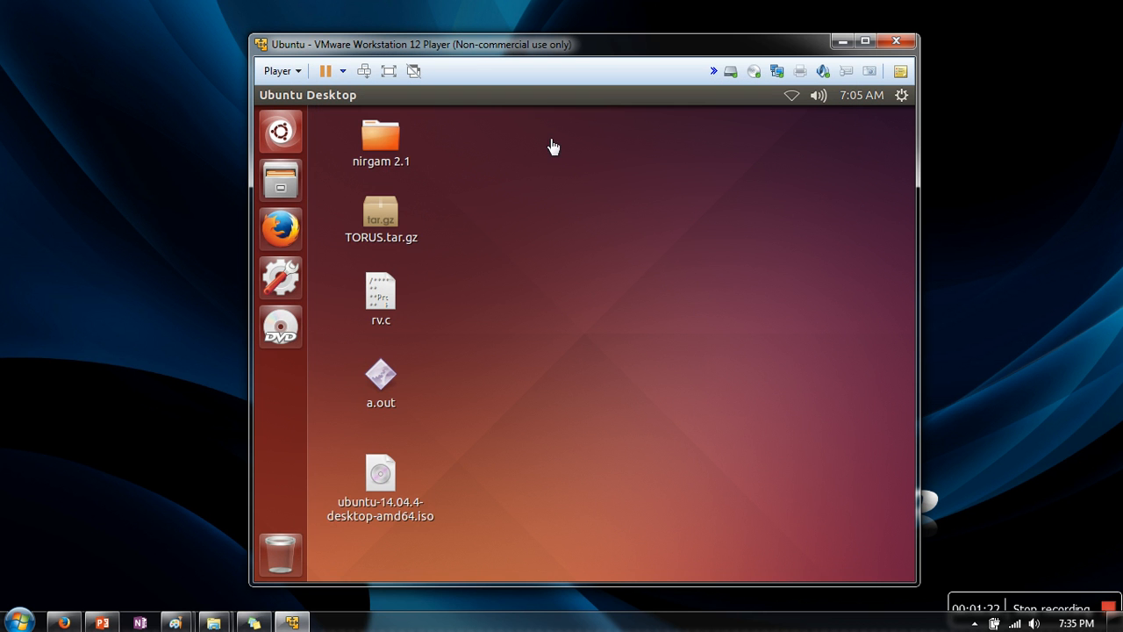
mouse_move(798, 116)
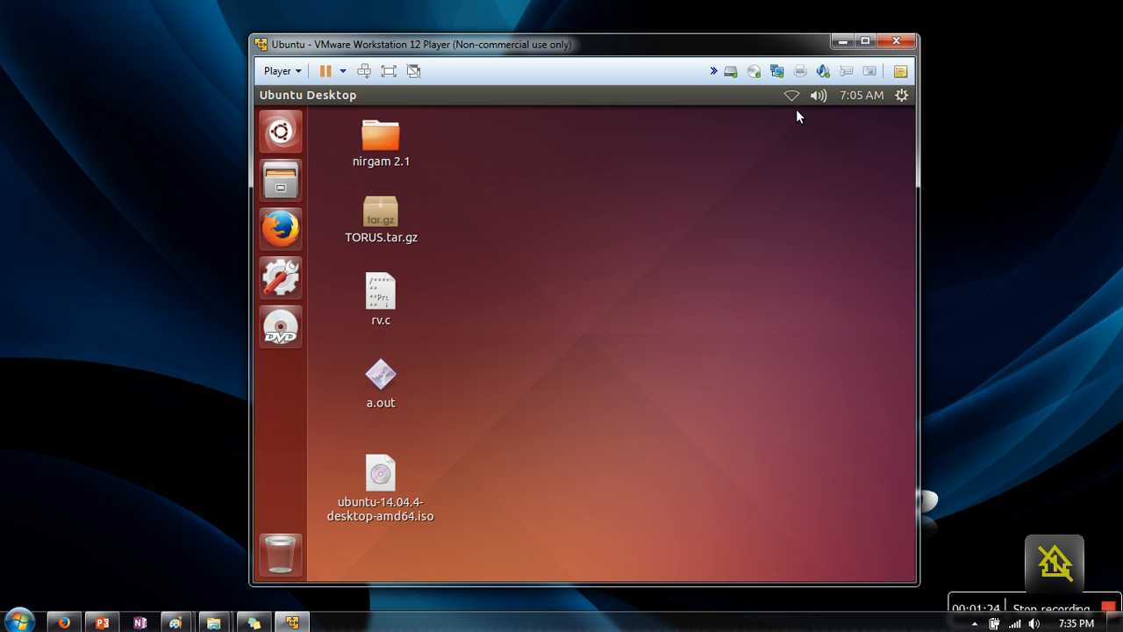
Reconnect the Ubuntu guest to Wired connection 1 from its network indicator menu
left_click(790, 95)
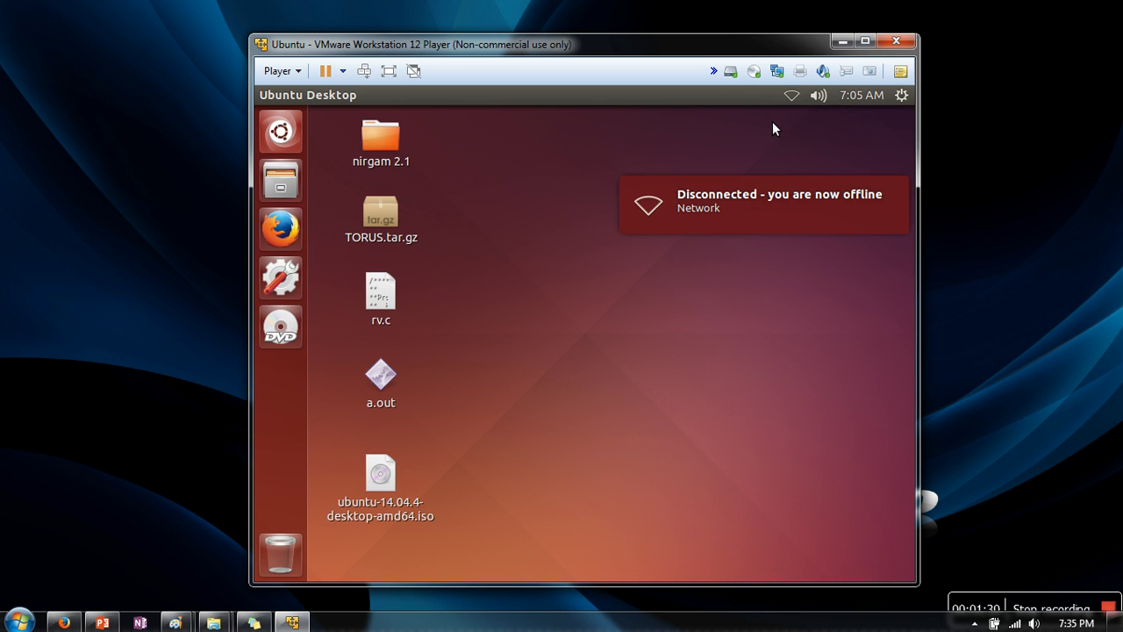
mouse_move(800, 105)
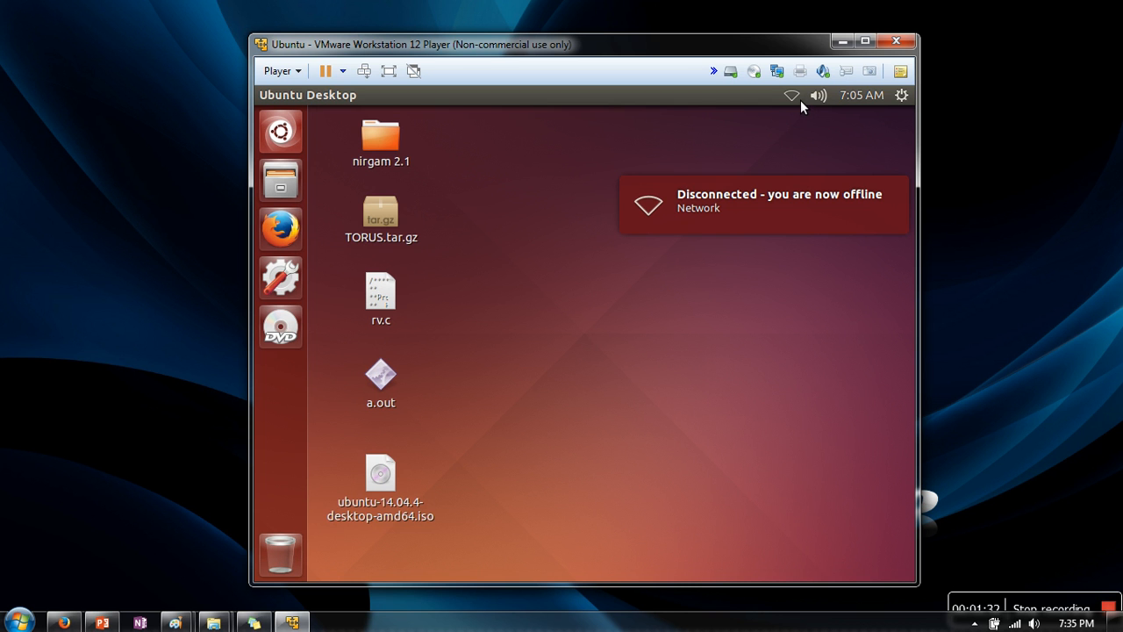
left_click(789, 94)
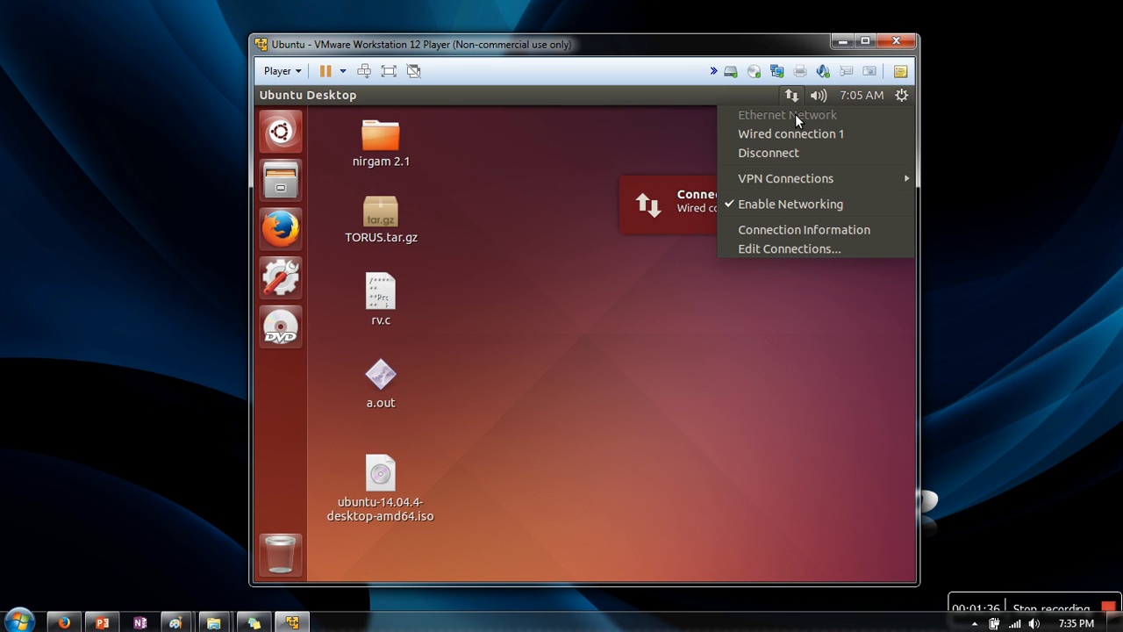
mouse_move(800, 109)
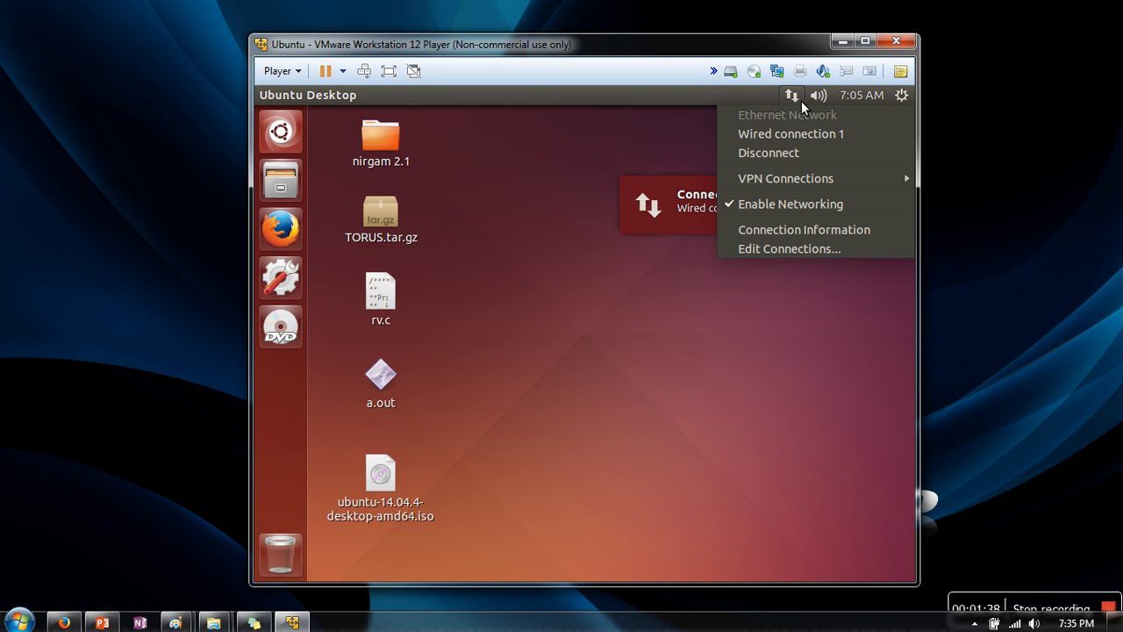
left_click(711, 337)
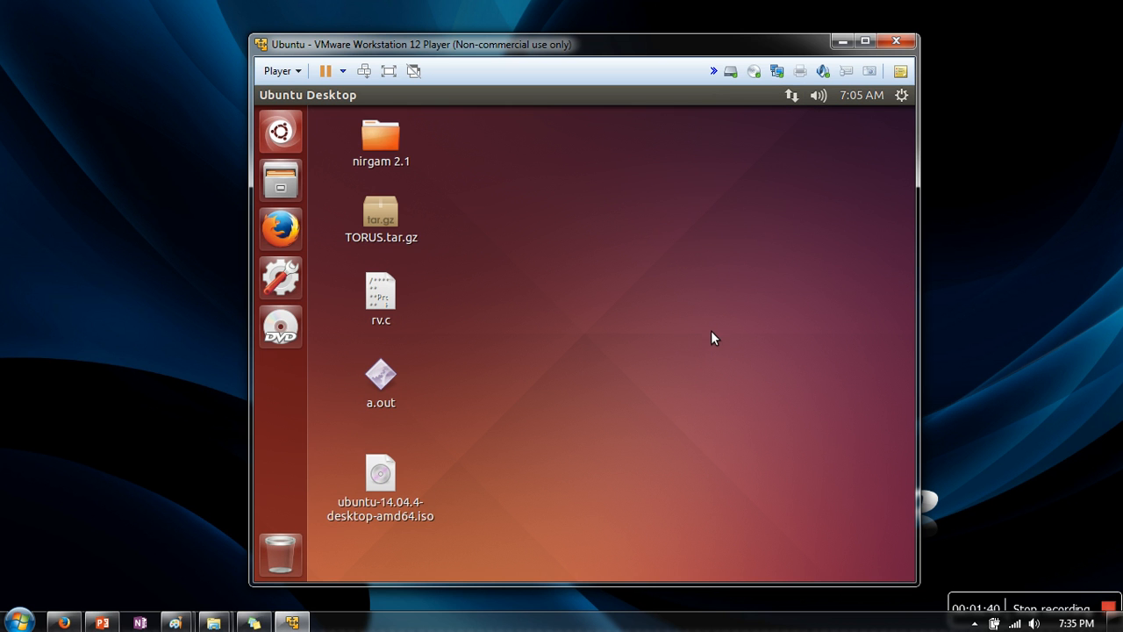
mouse_move(796, 342)
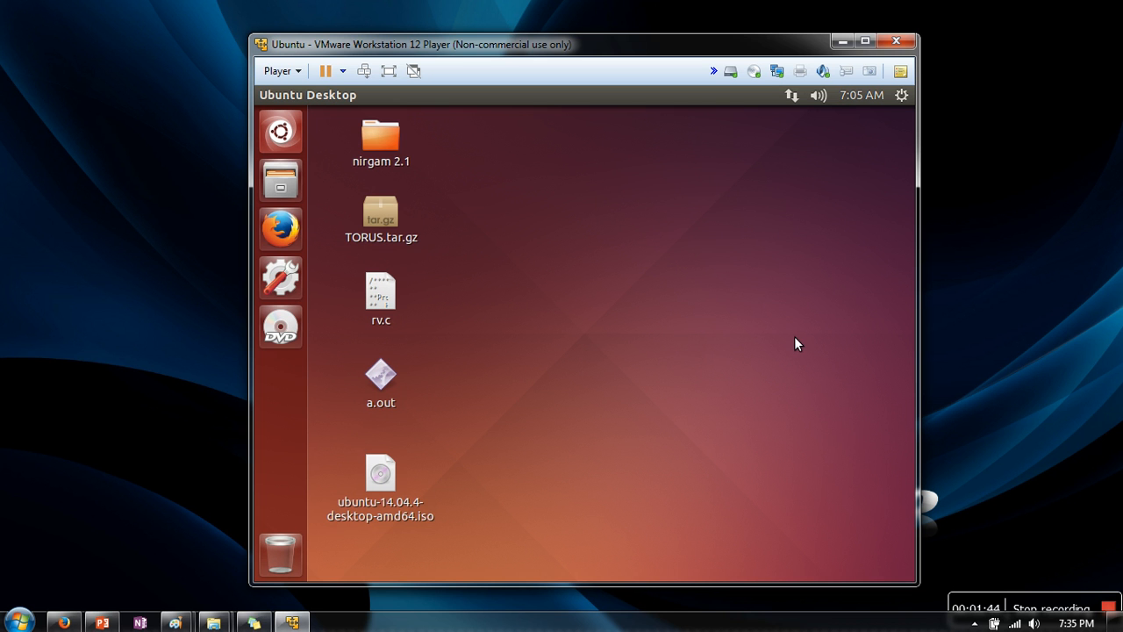
mouse_move(811, 355)
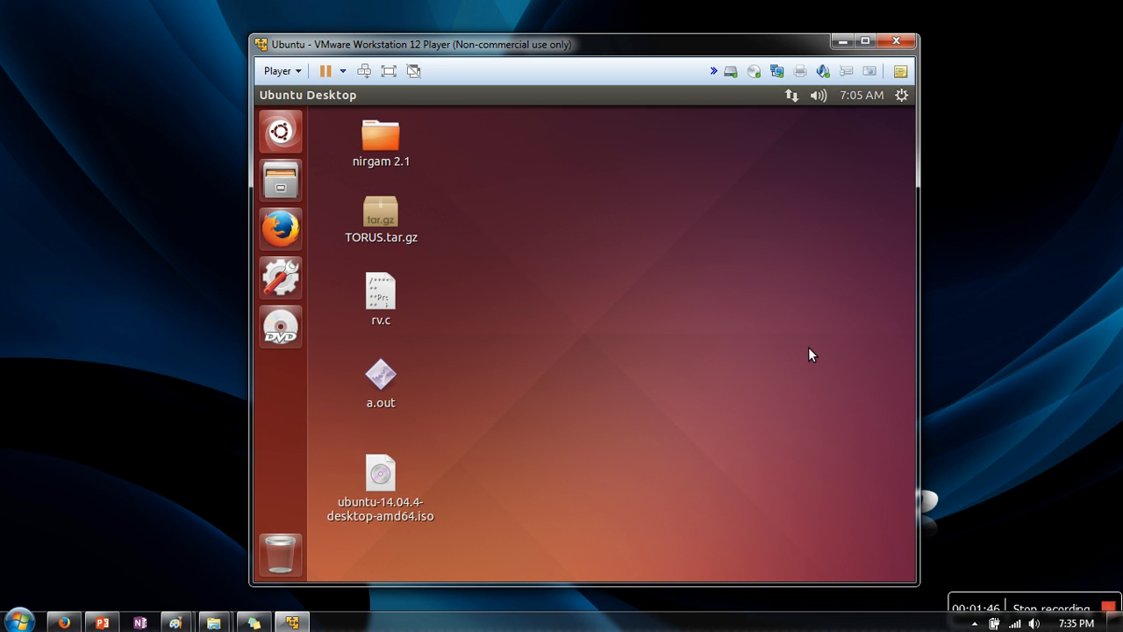
mouse_move(807, 119)
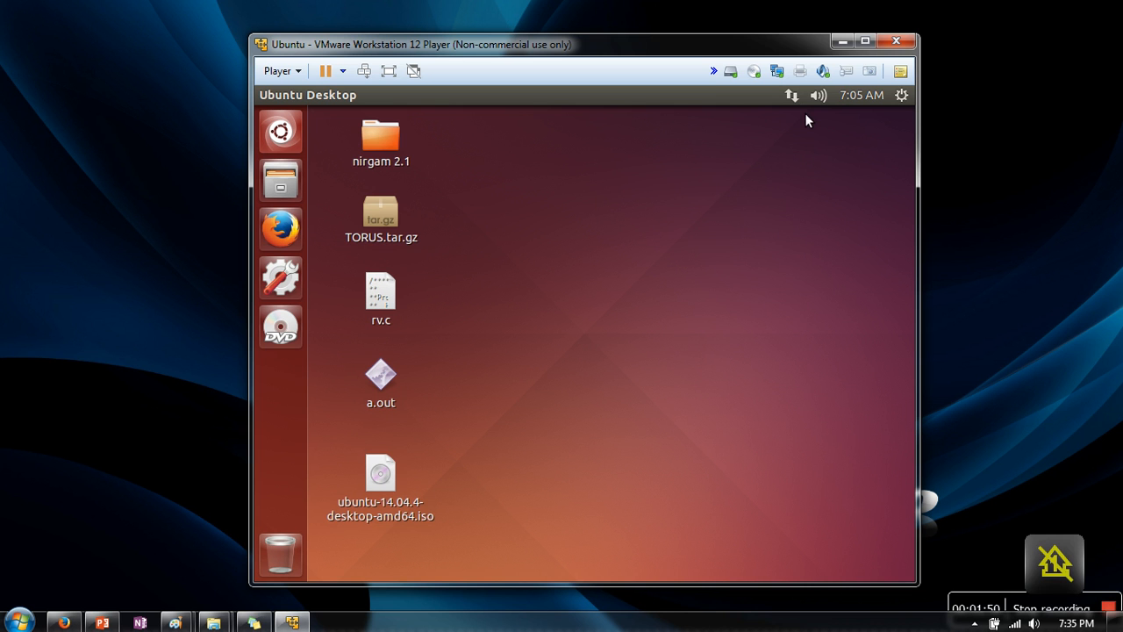
mouse_move(1113, 603)
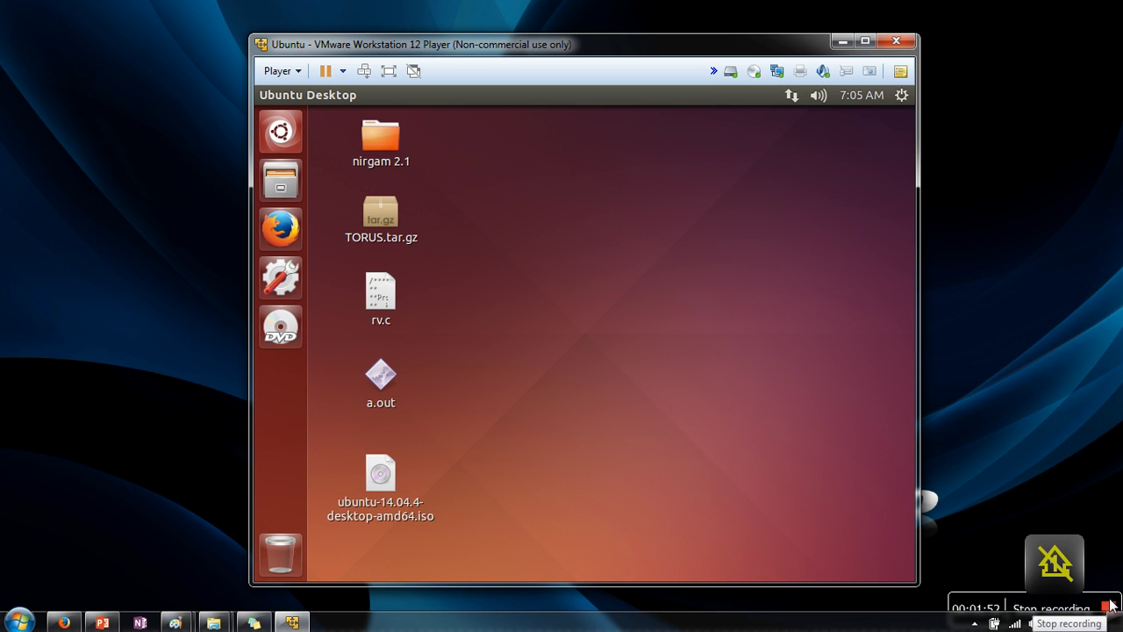